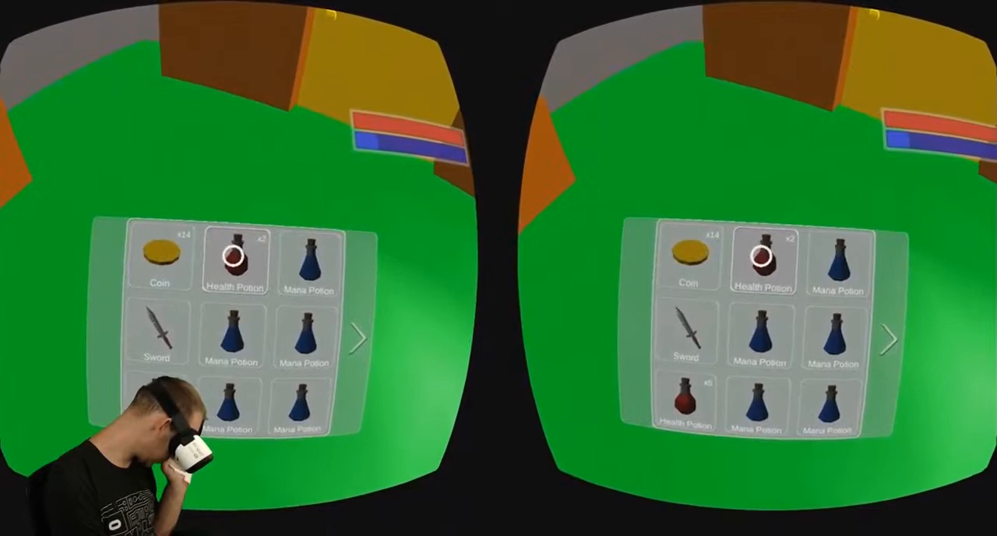
Select the Health Potion in the running VR inventory grid.
left_click(235, 257)
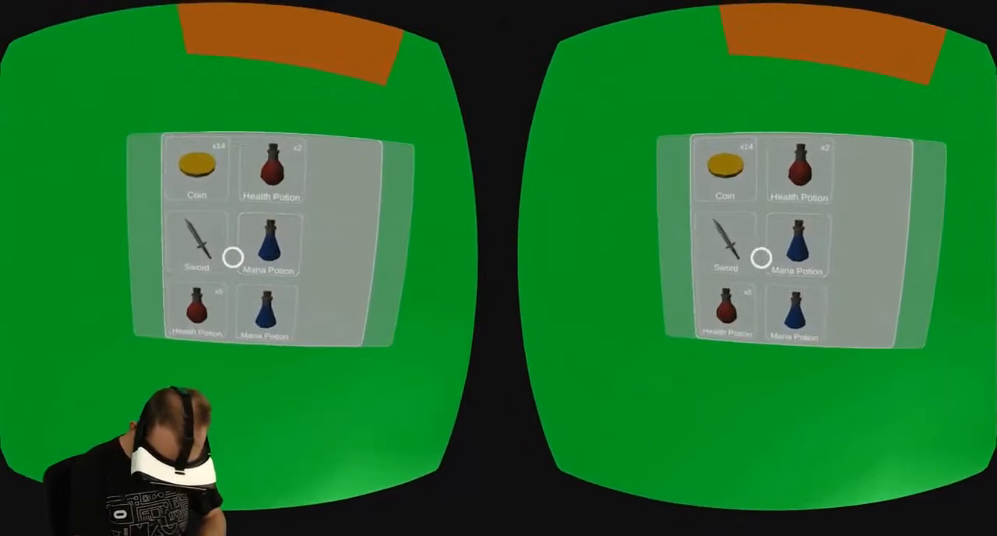
mouse_move(499, 268)
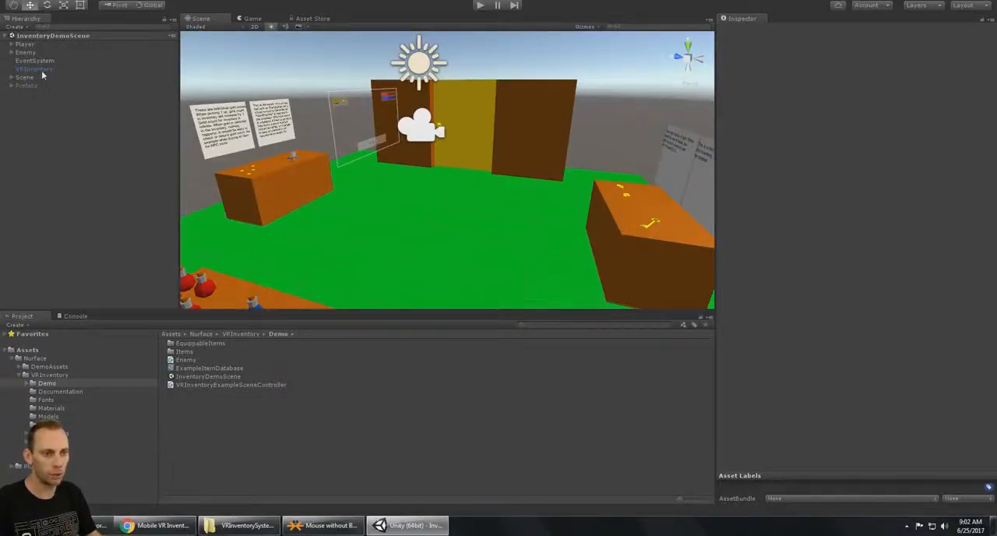
Show VRInventory's settings, then open ExampleItemDatabase with coin and potion entries.
left_click(33, 68)
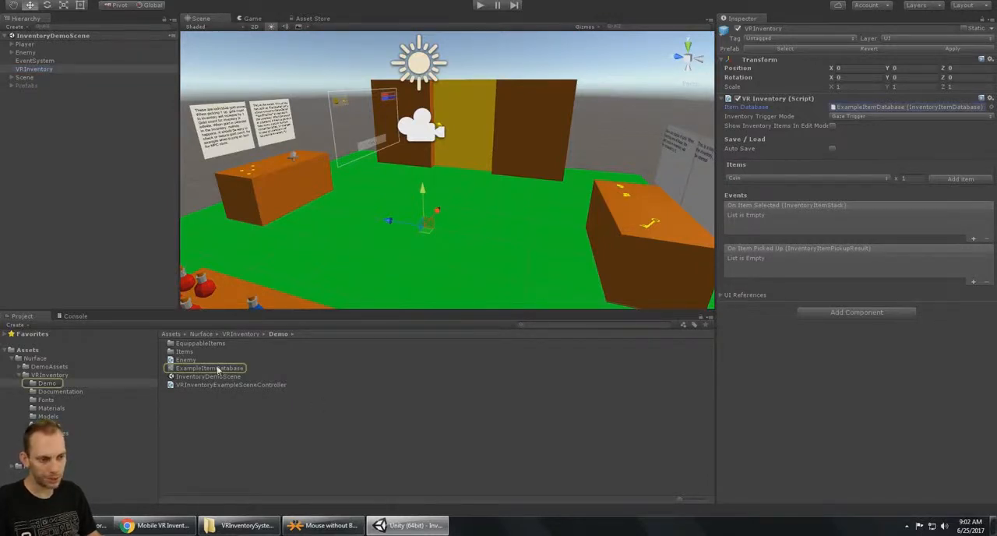
left_click(208, 367)
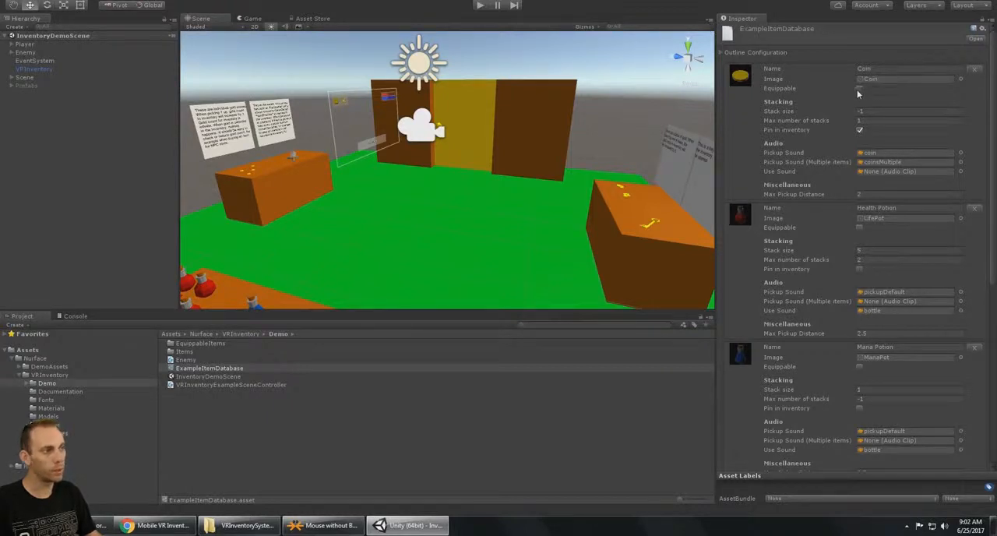
mouse_move(878, 135)
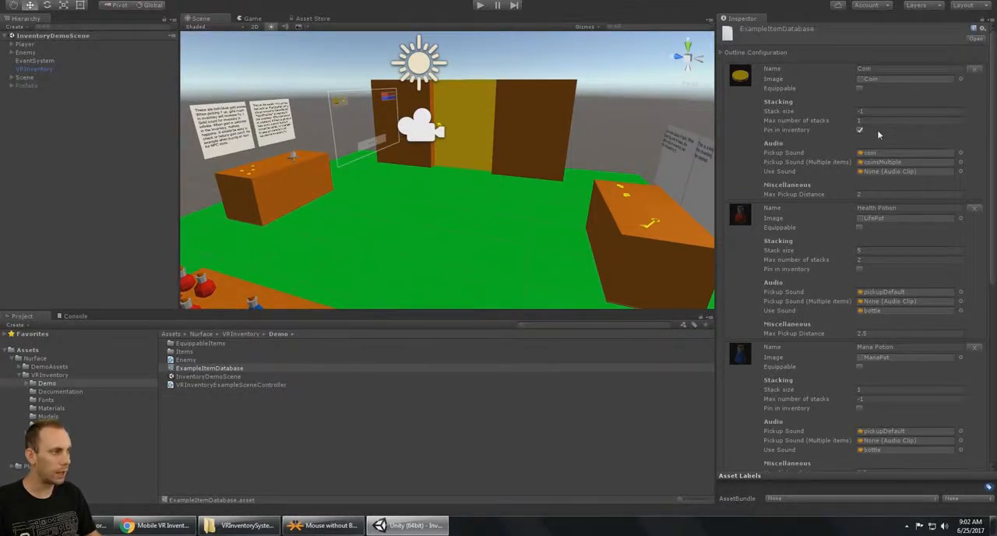
scroll("down", 3)
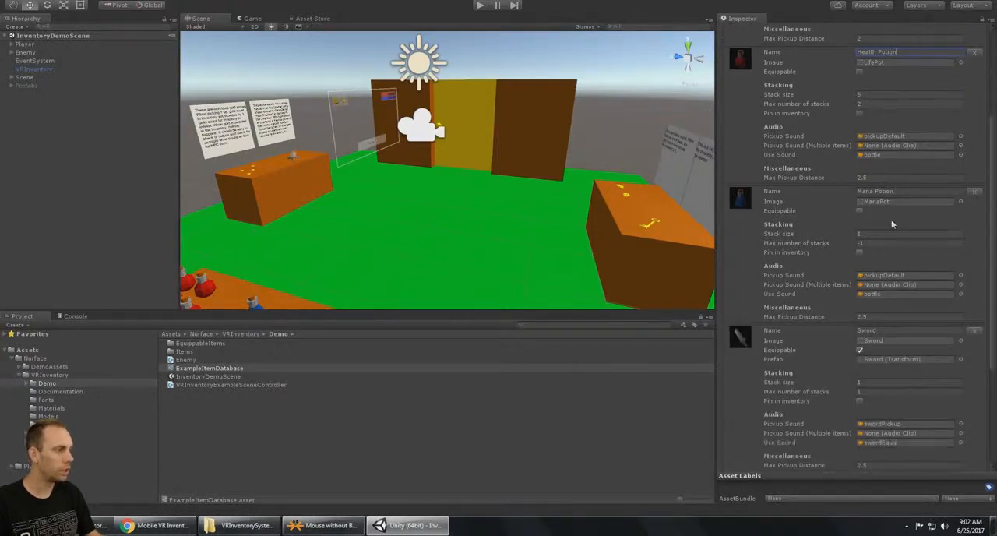
scroll("down", 3)
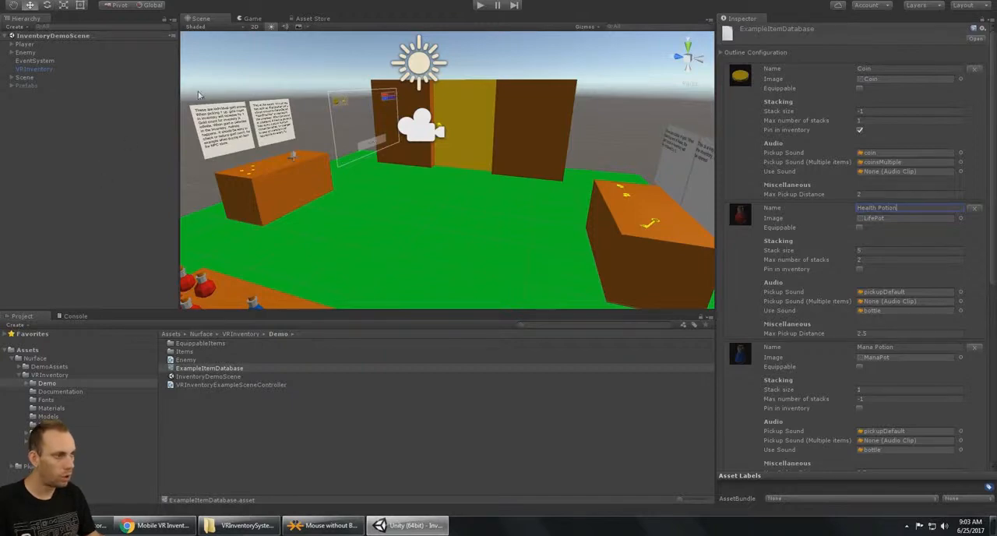
mouse_move(529, 128)
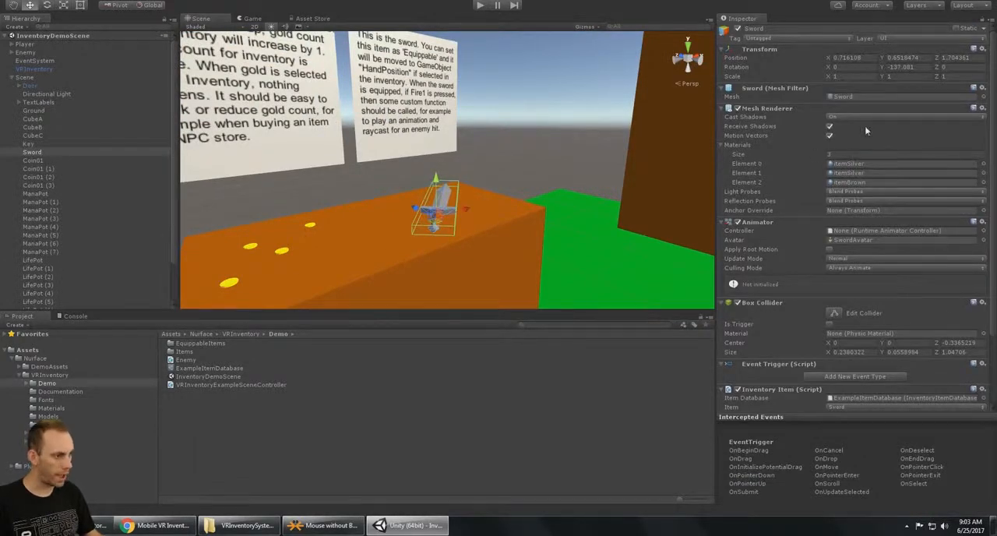
Keep Sword as the Sword object's Inventory Item, quantity 1.
scroll("down", 3)
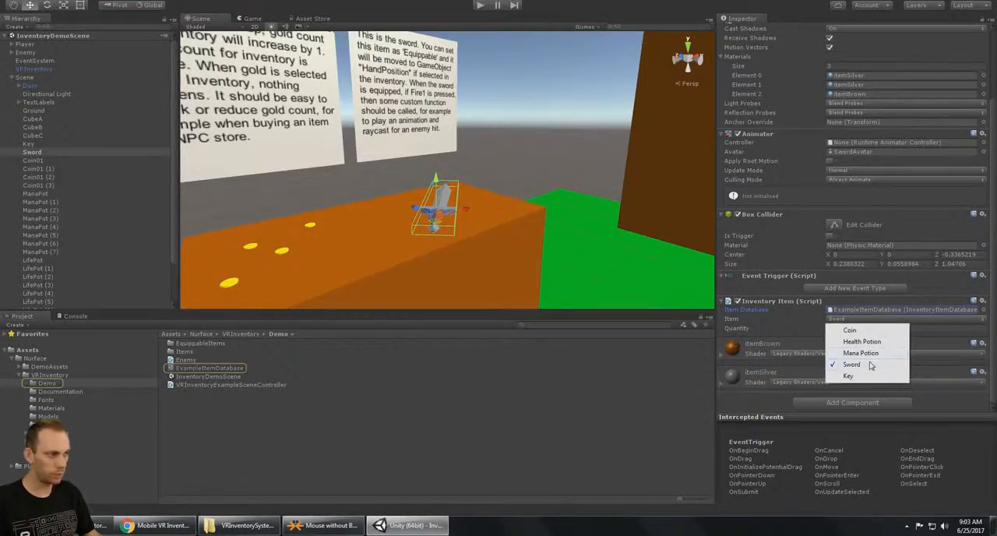
left_click(851, 364)
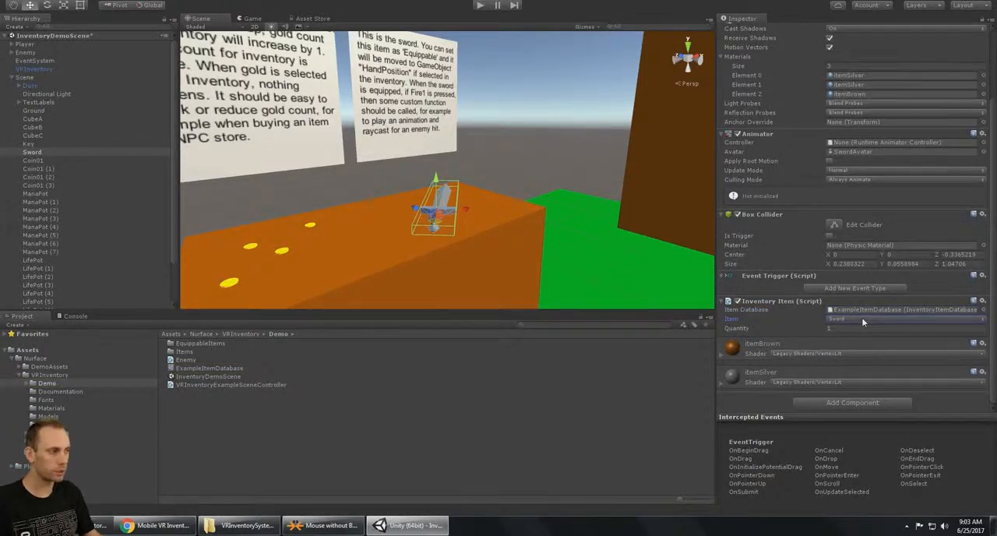
left_click(904, 328)
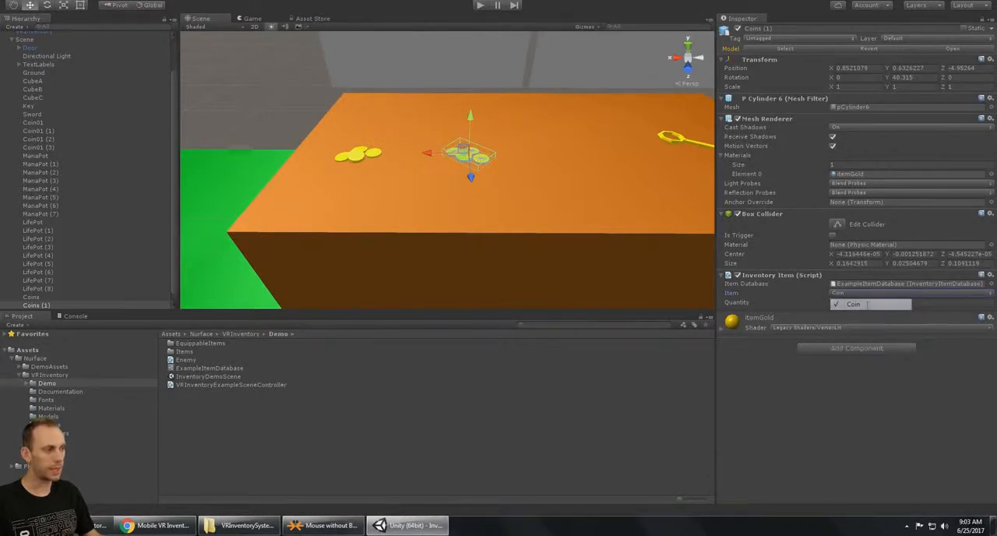
Keep Coin as the Coins (1) item and edit its quantity.
left_click(896, 302)
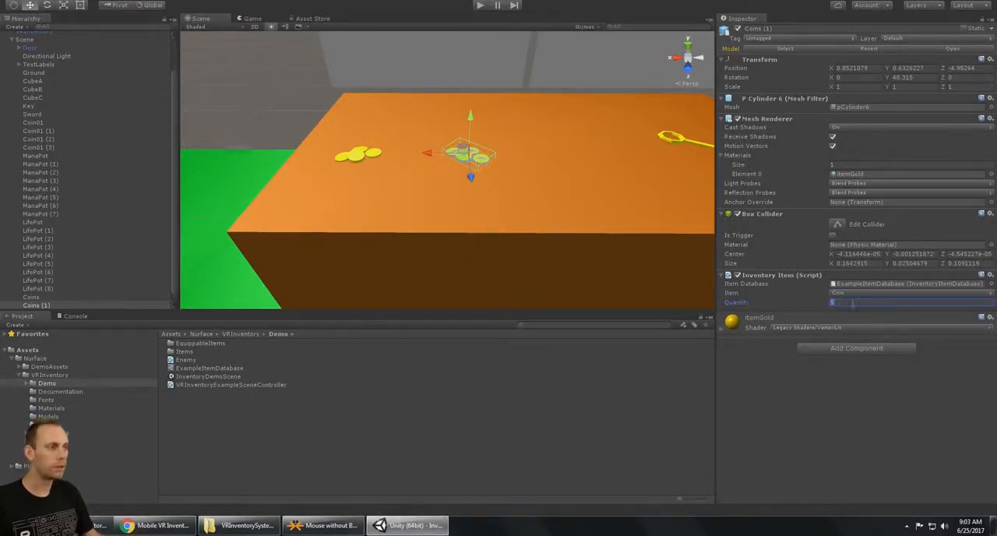
left_click(29, 105)
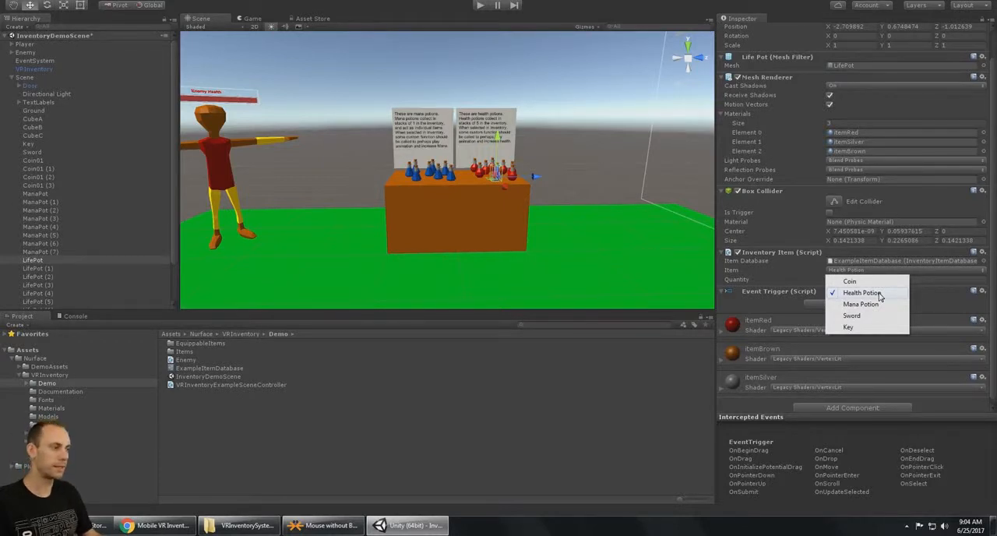
Choose Health Potion as LifePot's Inventory Item, keeping quantity 1.
left_click(860, 292)
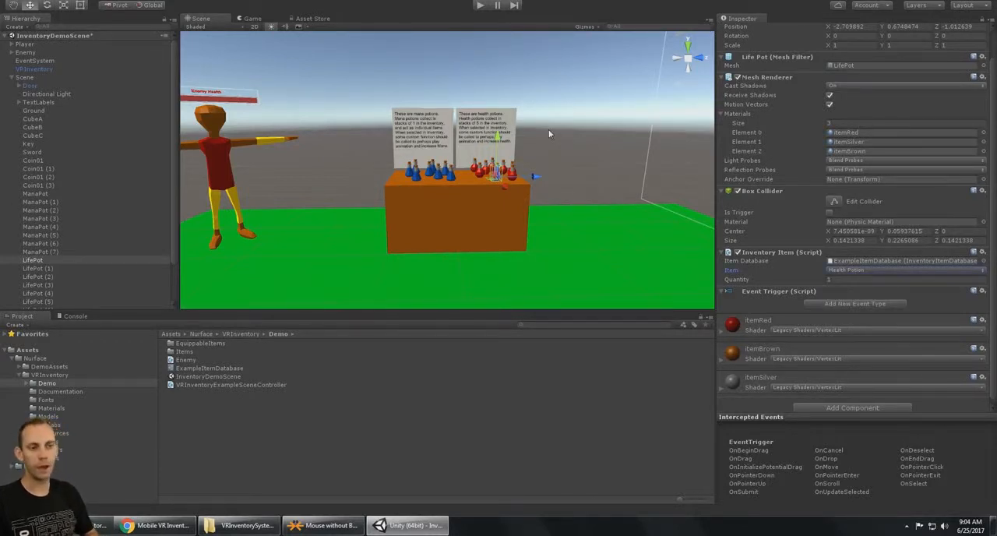